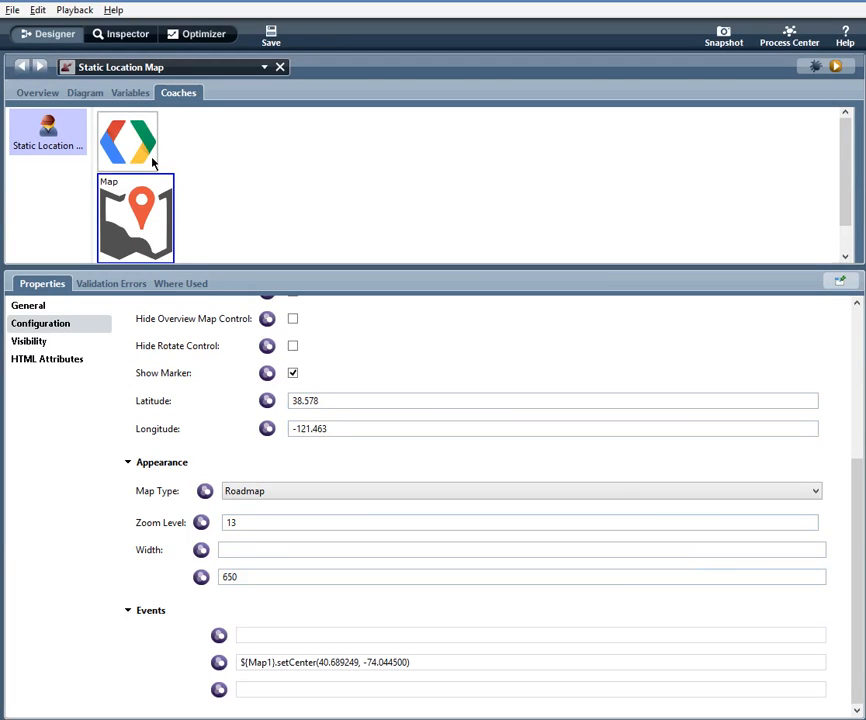
Step: Select the Google API control to show its configuration with the API key filled in
{"action": "left_click", "coordinate": [126, 140]}
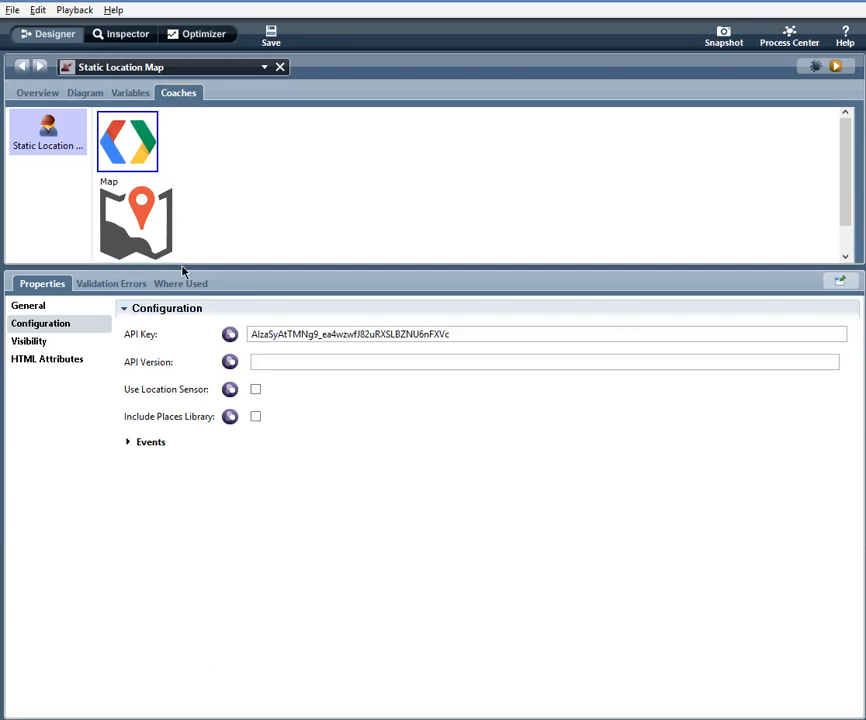
{"action": "mouse_move", "coordinate": [156, 350]}
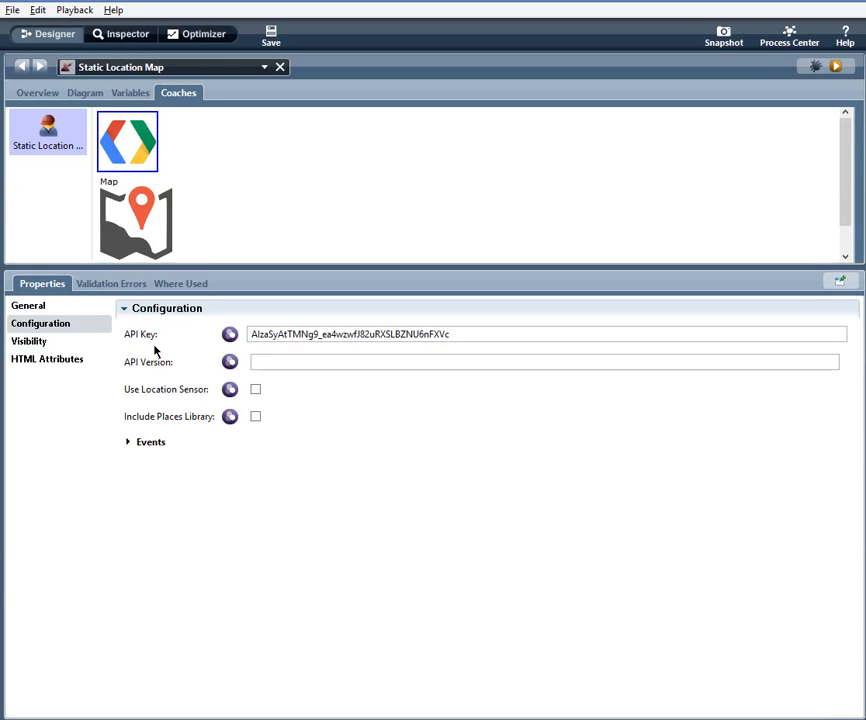
{"action": "mouse_move", "coordinate": [112, 364]}
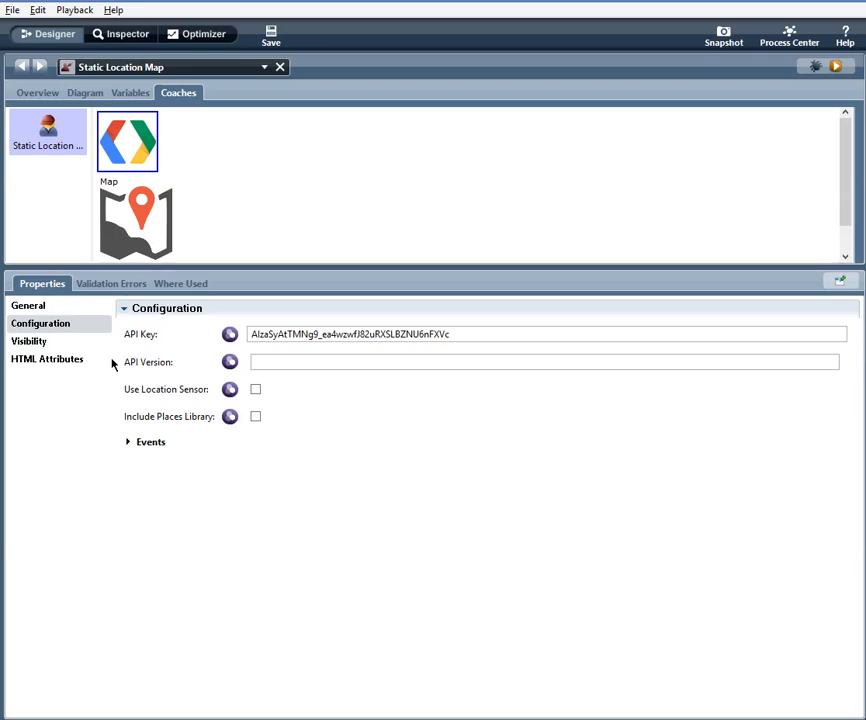
{"action": "mouse_move", "coordinate": [110, 384]}
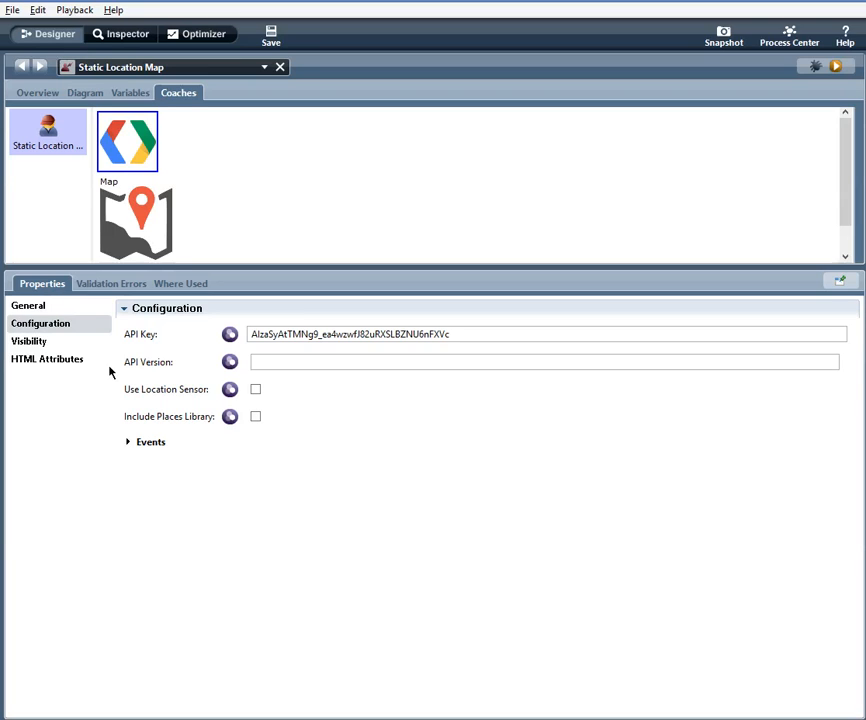
{"action": "mouse_move", "coordinate": [120, 368]}
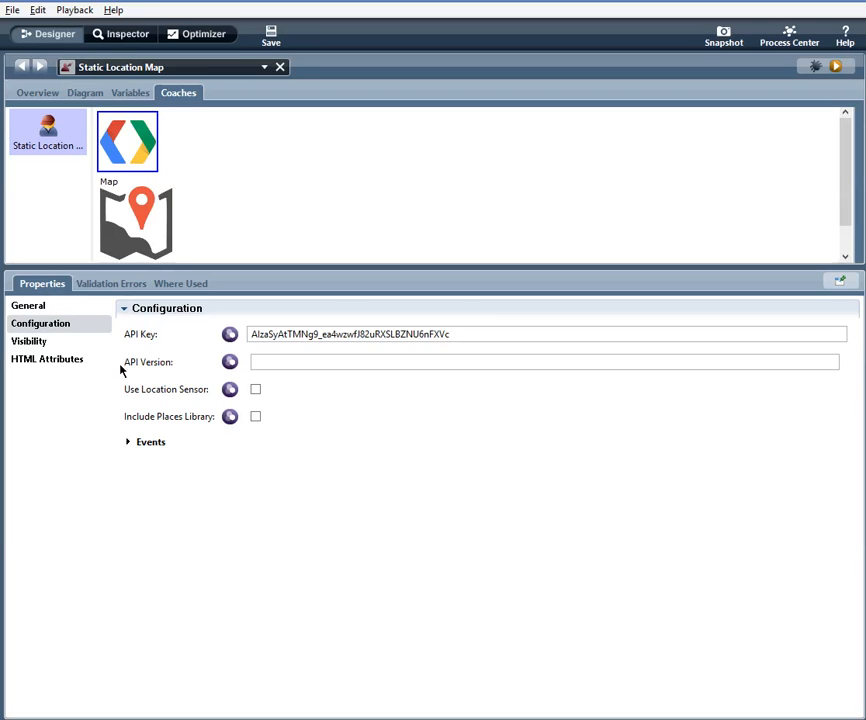
{"action": "mouse_move", "coordinate": [136, 364]}
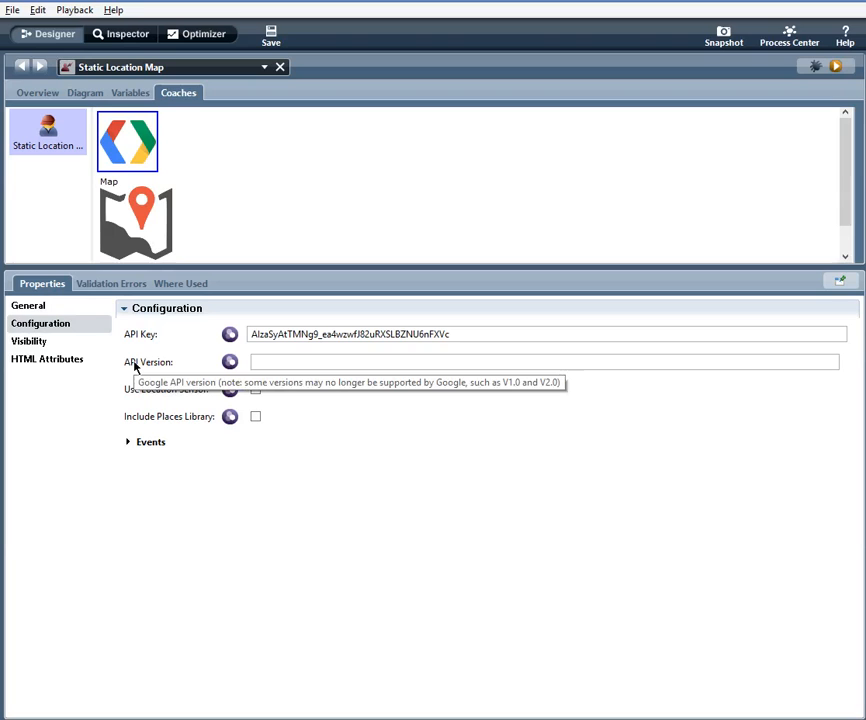
{"action": "mouse_move", "coordinate": [140, 336]}
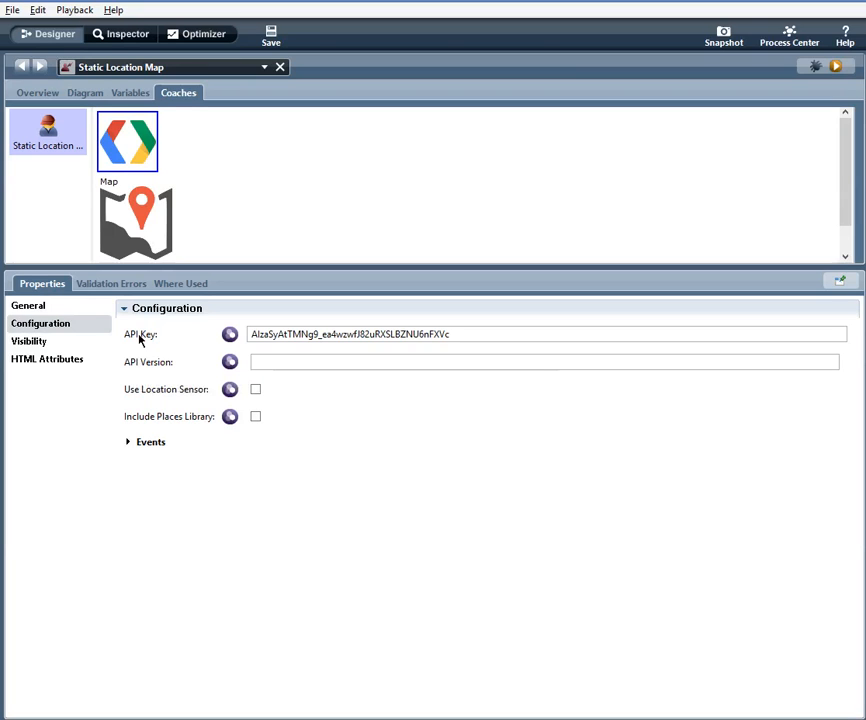
{"action": "mouse_move", "coordinate": [140, 340]}
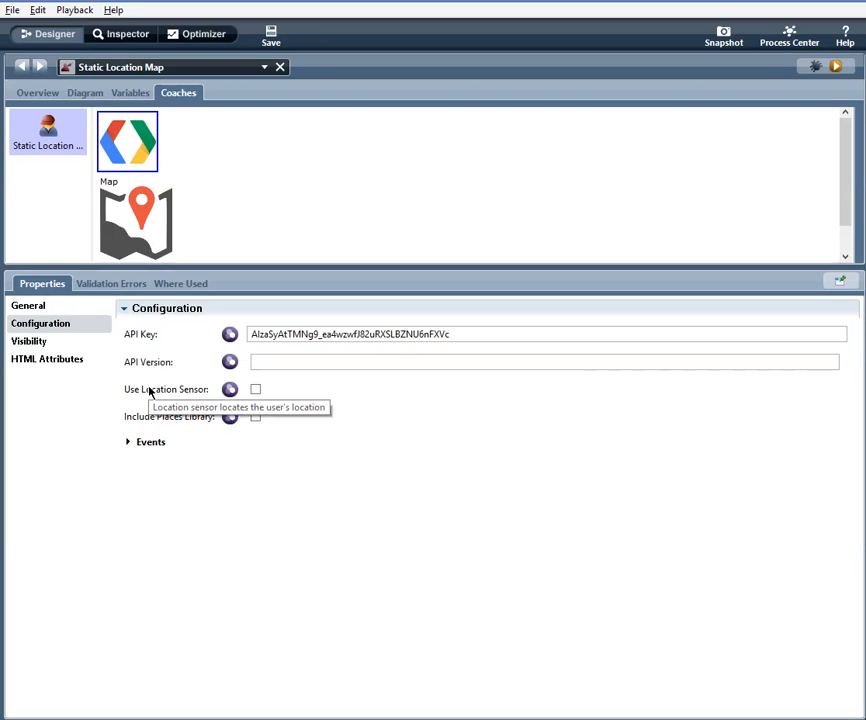
{"action": "mouse_move", "coordinate": [84, 404]}
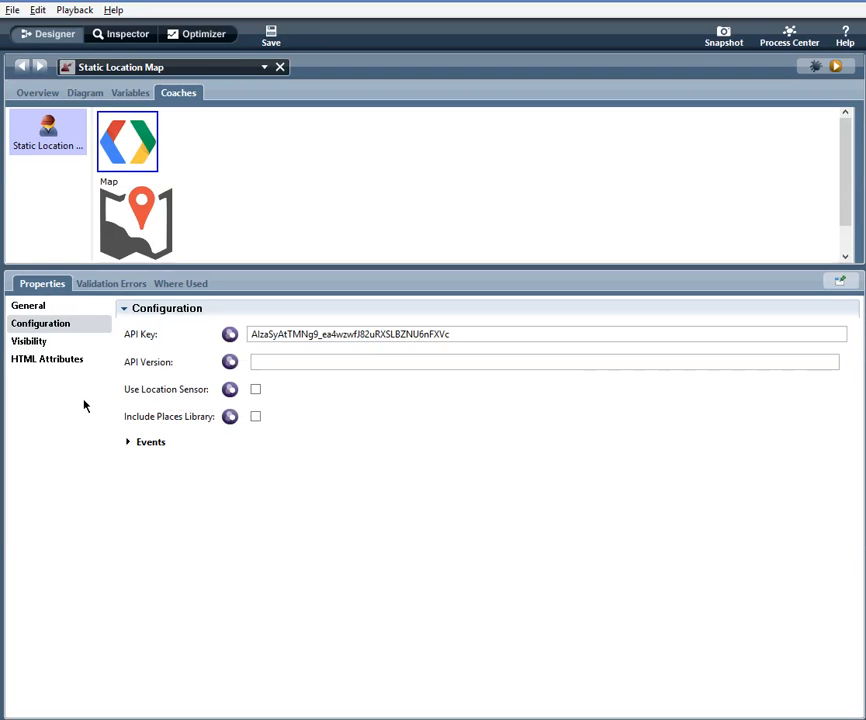
{"action": "mouse_move", "coordinate": [98, 424]}
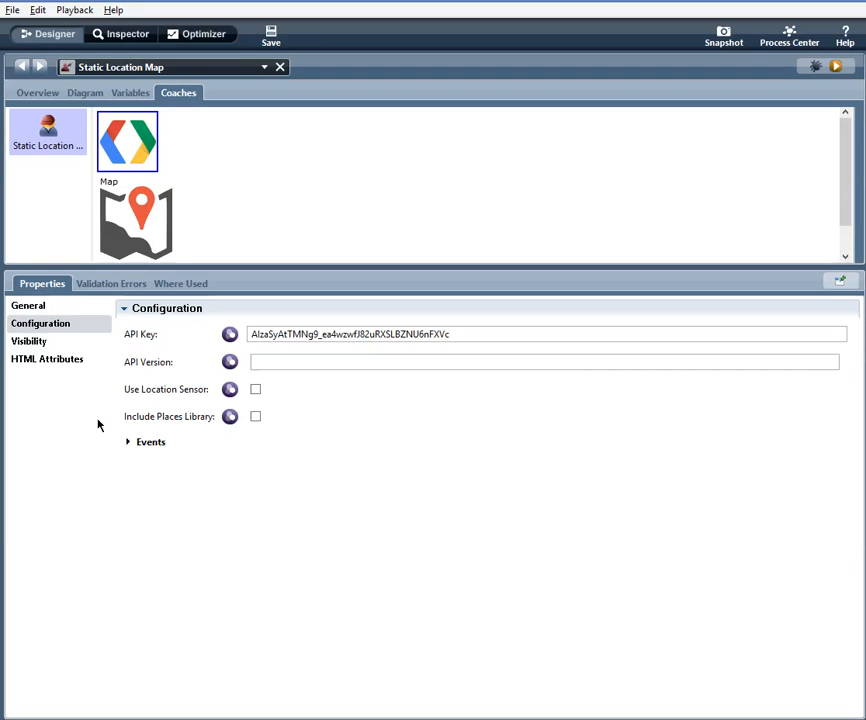
{"action": "mouse_move", "coordinate": [152, 416]}
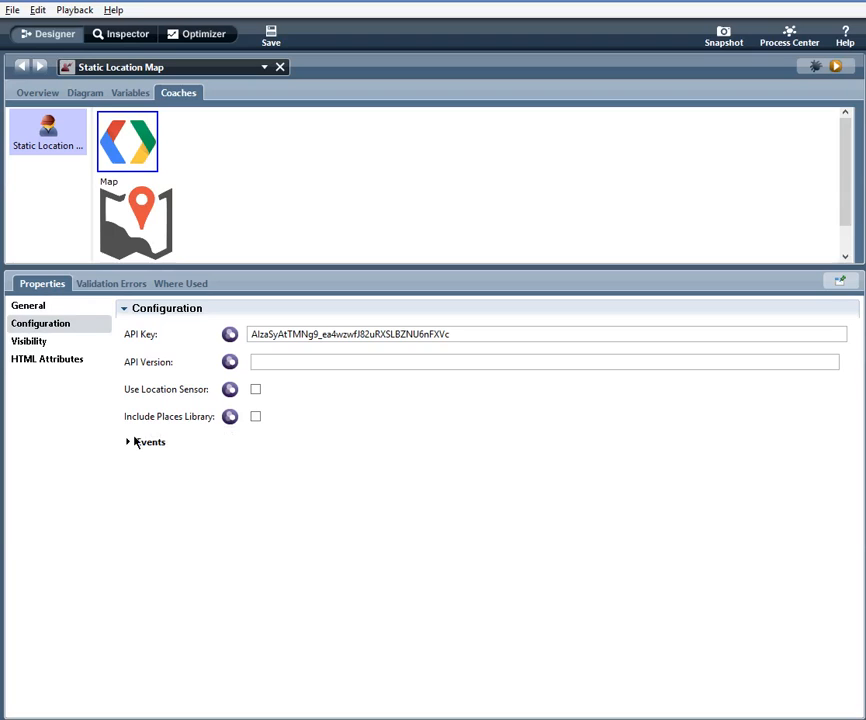
Step: Expand the Google API control's Events to reveal On Load and the On API Loaded alert
{"action": "left_click", "coordinate": [128, 442]}
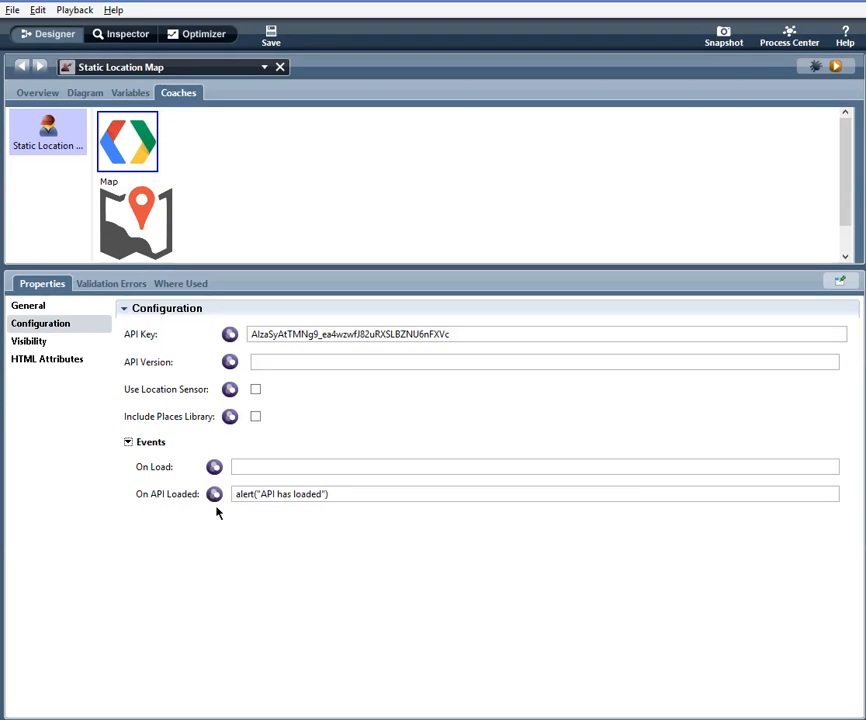
{"action": "mouse_move", "coordinate": [280, 516]}
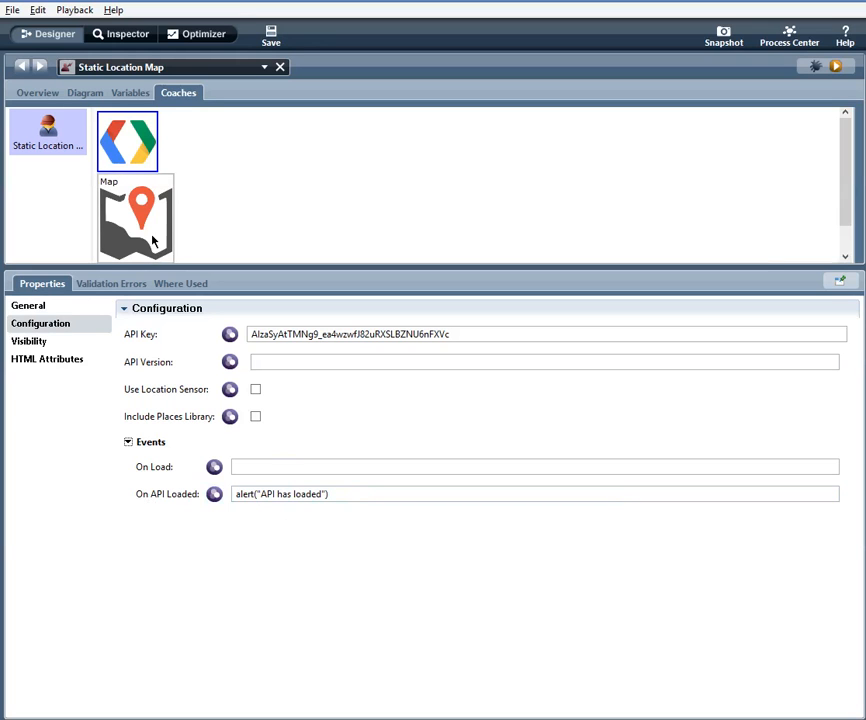
Step: Show the Map control's Behavior settings: API key, Show Marker, latitude and longitude
{"action": "left_click", "coordinate": [138, 218]}
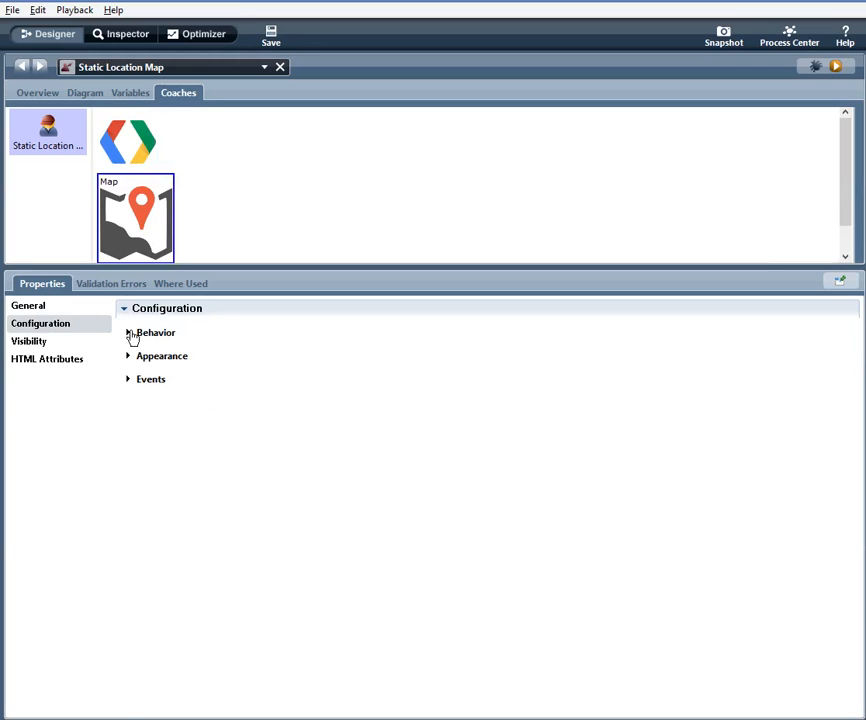
{"action": "left_click", "coordinate": [128, 332]}
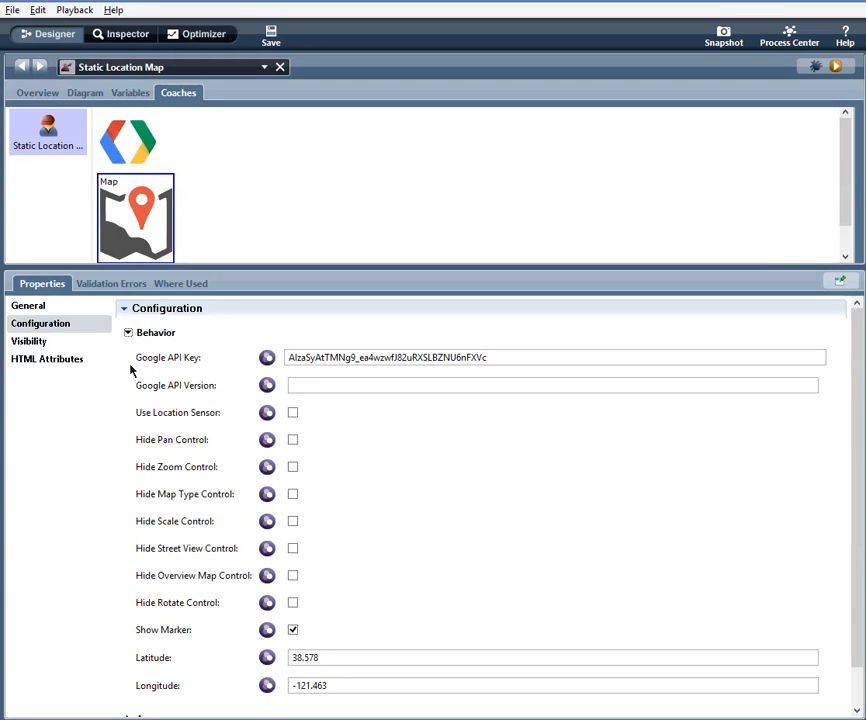
{"action": "mouse_move", "coordinate": [160, 160]}
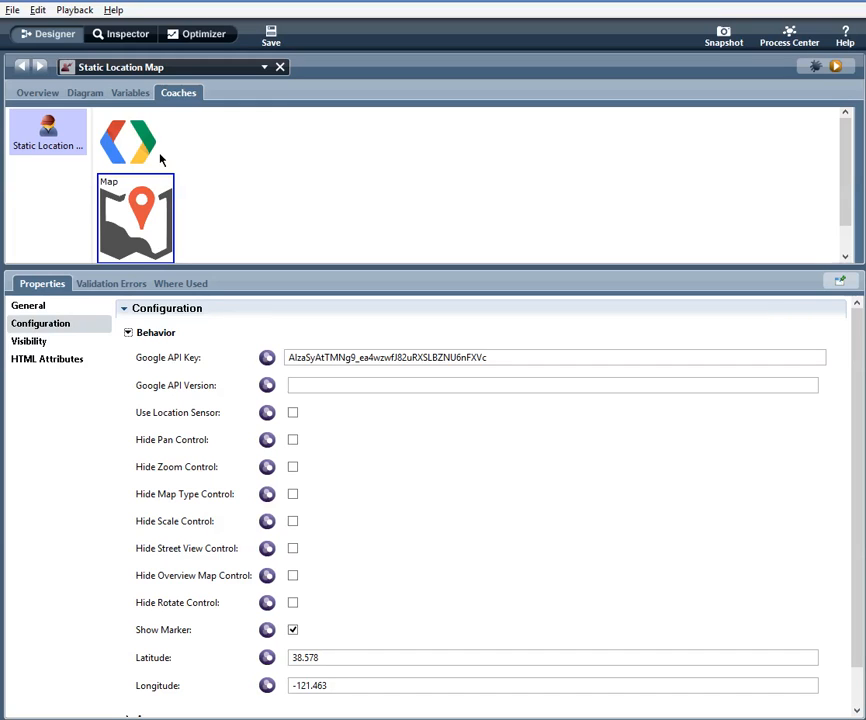
{"action": "mouse_move", "coordinate": [250, 206]}
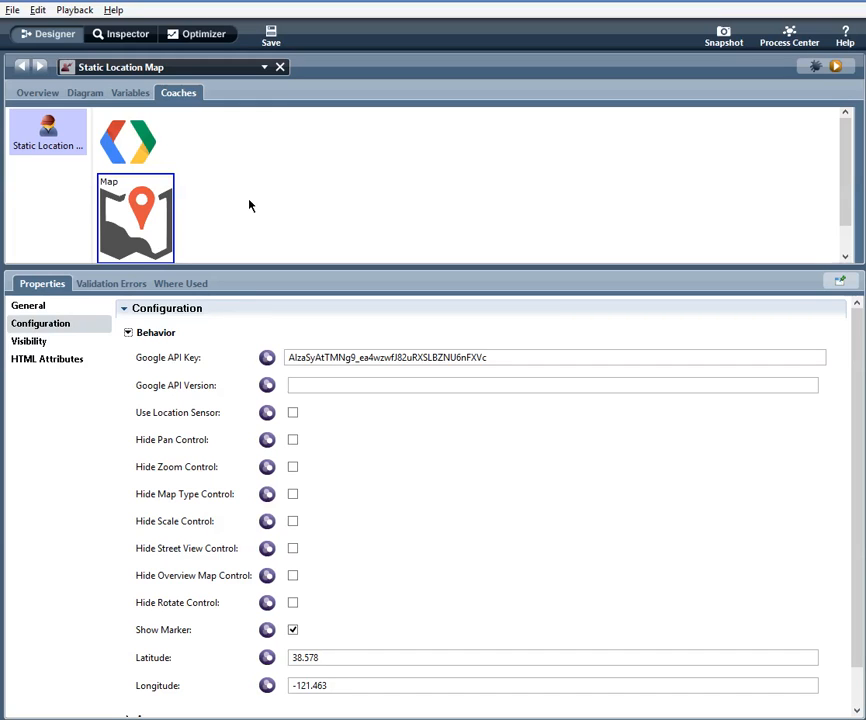
{"action": "mouse_move", "coordinate": [176, 396]}
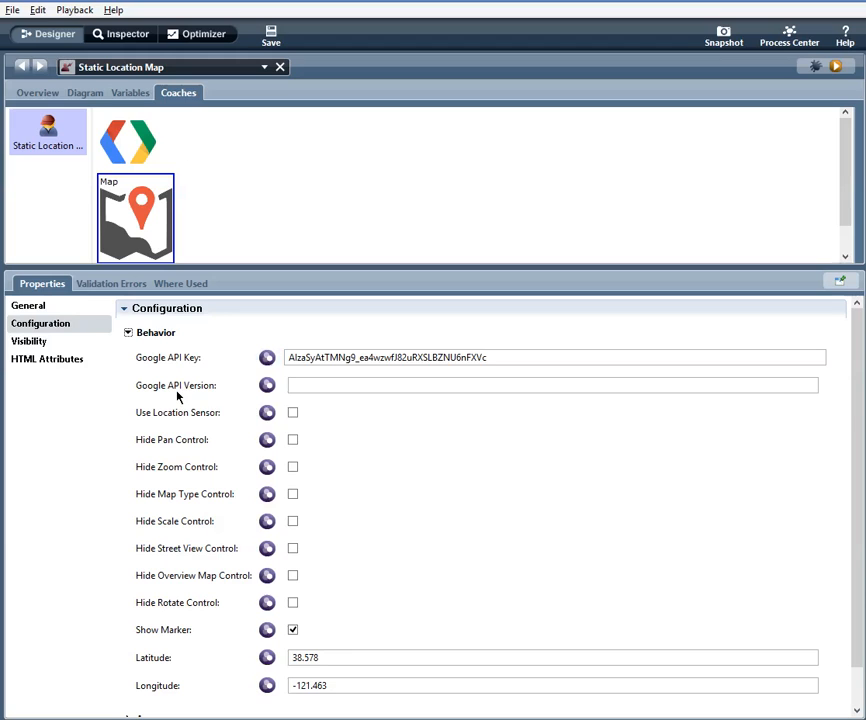
{"action": "mouse_move", "coordinate": [96, 434]}
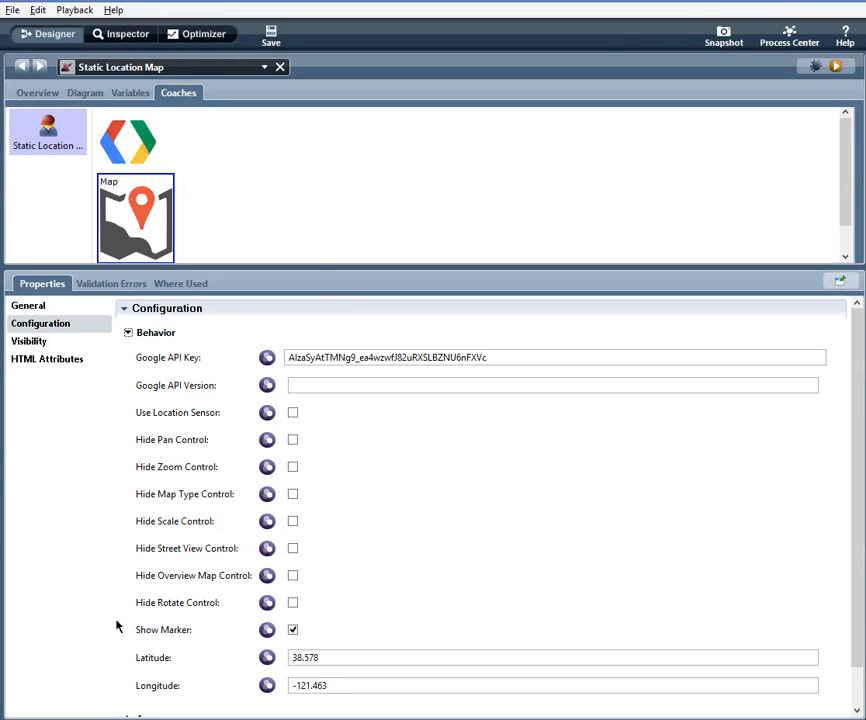
{"action": "mouse_move", "coordinate": [120, 446]}
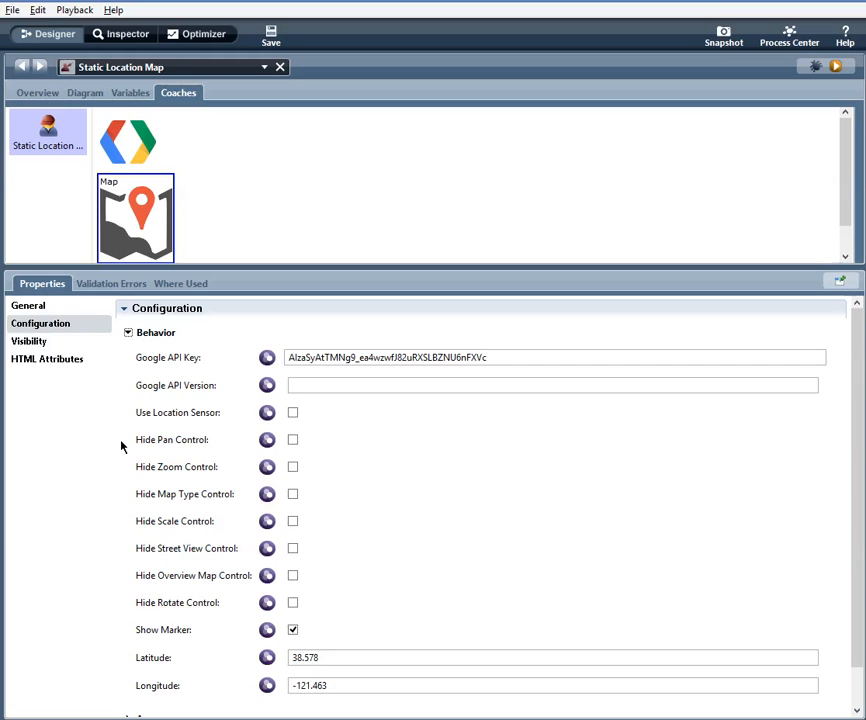
{"action": "mouse_move", "coordinate": [330, 440]}
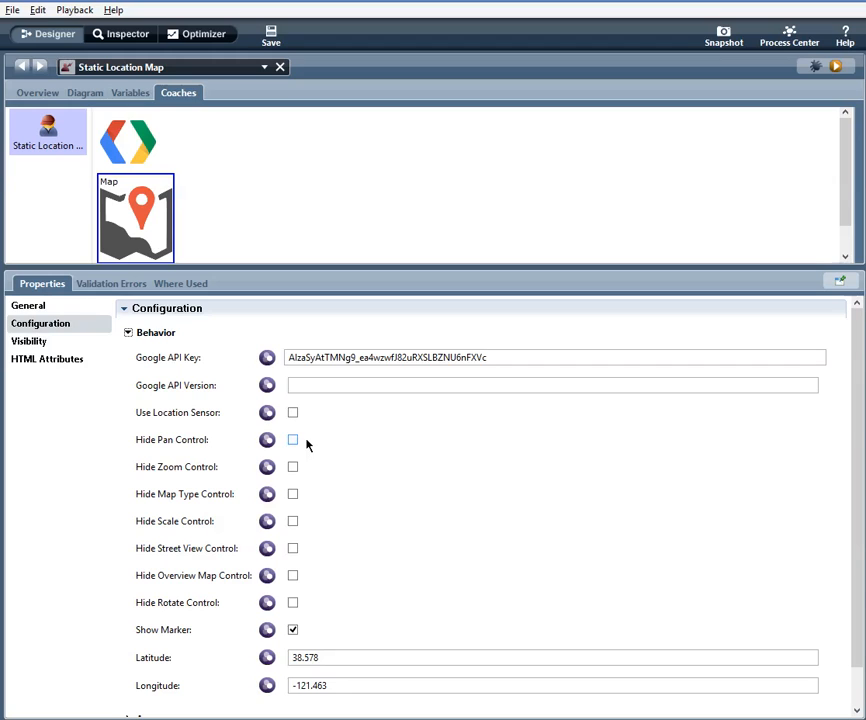
{"action": "mouse_move", "coordinate": [296, 476]}
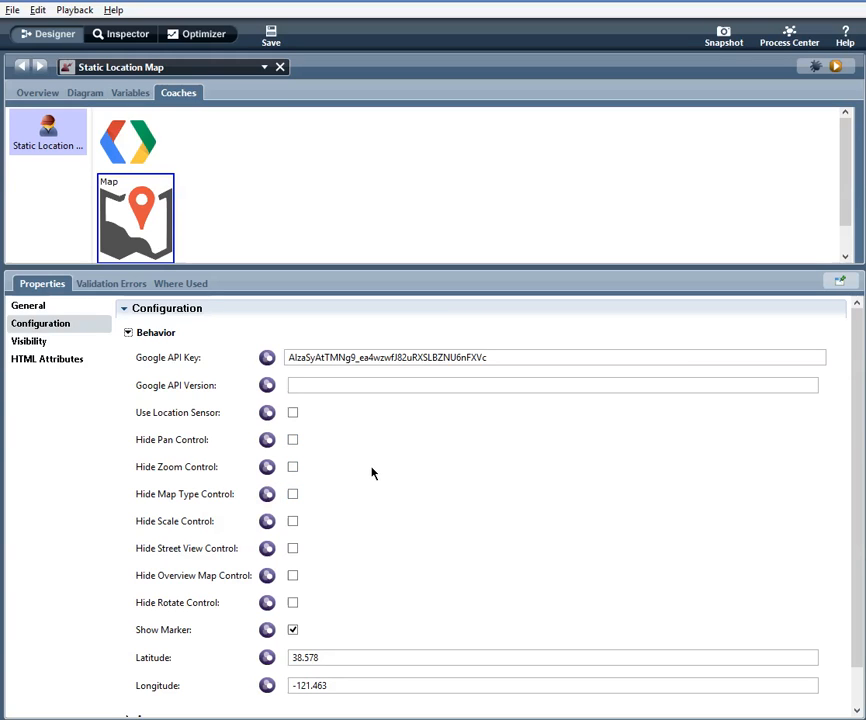
{"action": "mouse_move", "coordinate": [252, 424]}
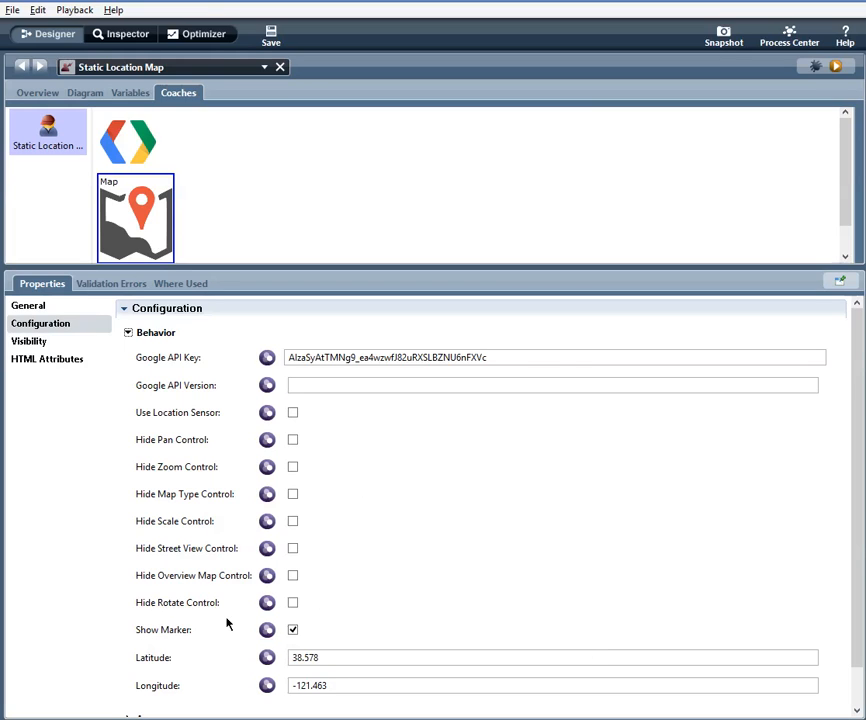
{"action": "mouse_move", "coordinate": [146, 638]}
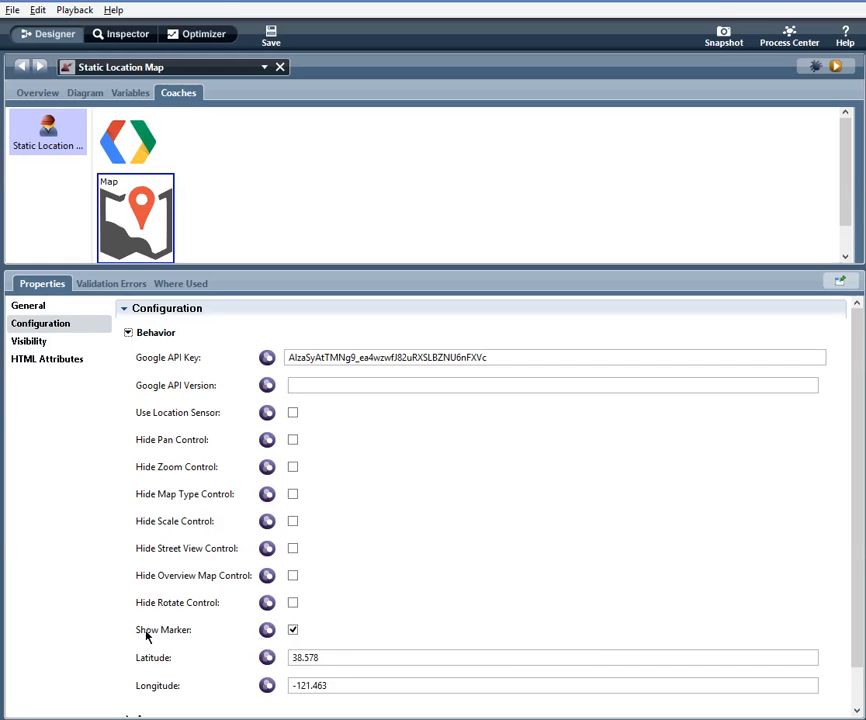
{"action": "mouse_move", "coordinate": [560, 564]}
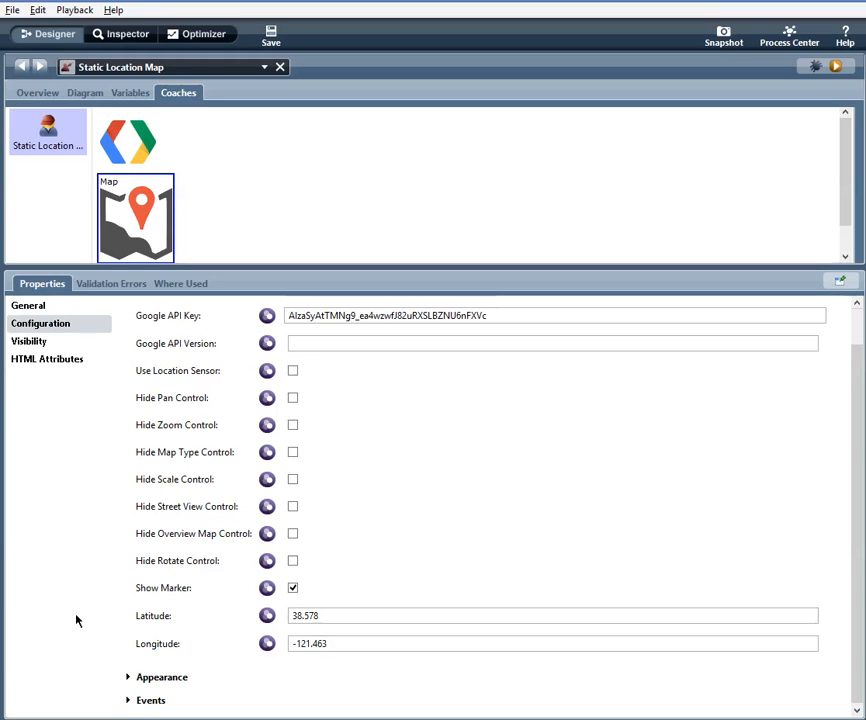
{"action": "mouse_move", "coordinate": [858, 444]}
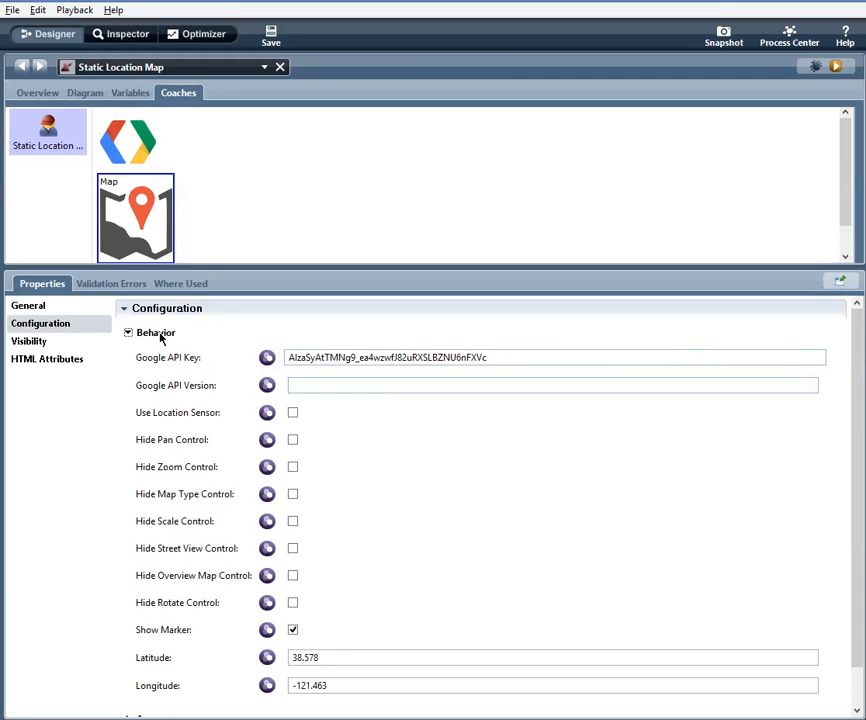
Step: Collapse Behavior and reveal the map's Appearance (roadmap, zoom 13, height 650) and Events
{"action": "left_click", "coordinate": [128, 332]}
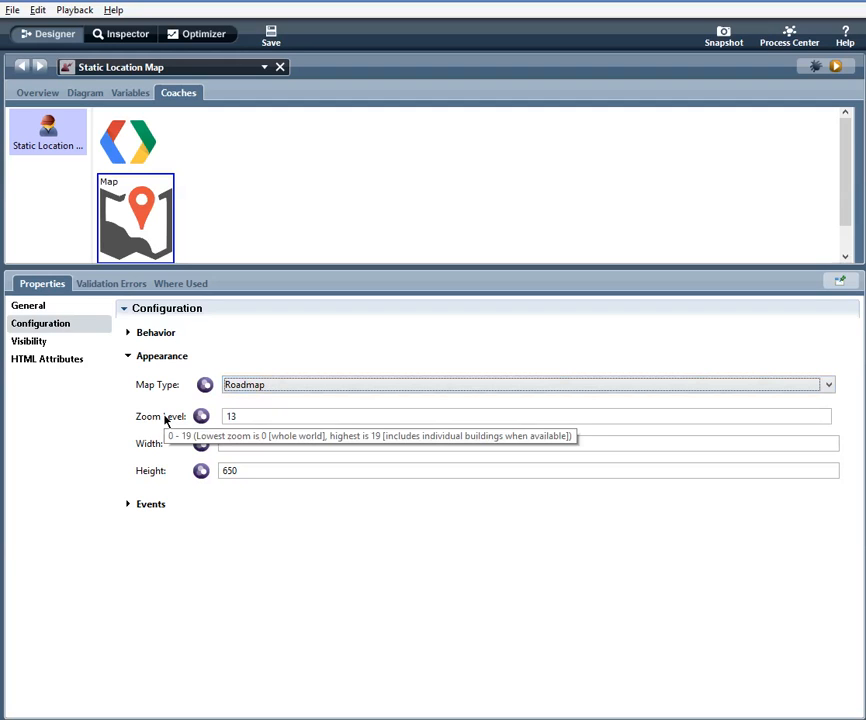
{"action": "mouse_move", "coordinate": [132, 418]}
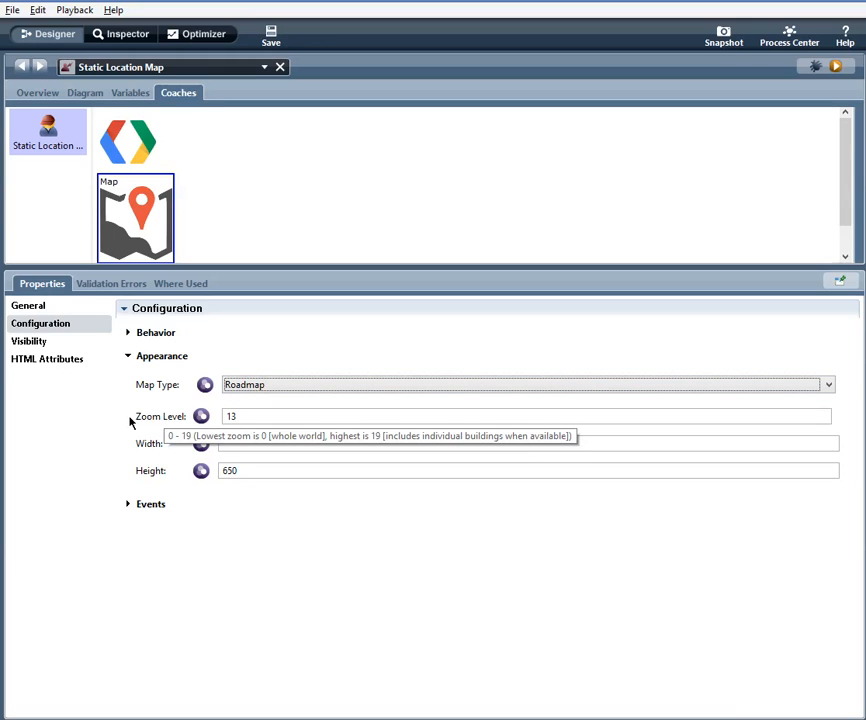
{"action": "mouse_move", "coordinate": [88, 428]}
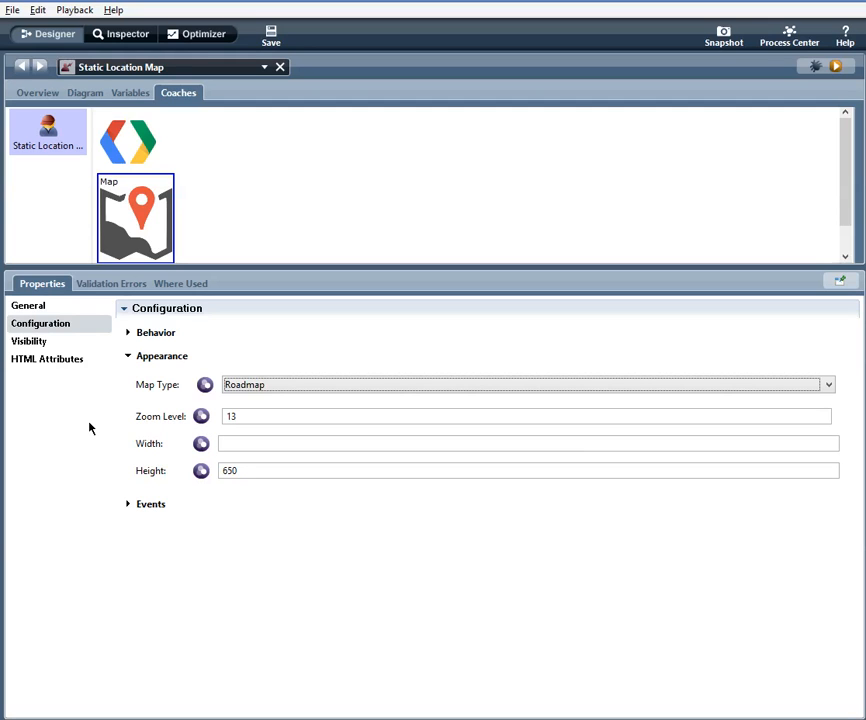
{"action": "left_click", "coordinate": [128, 504]}
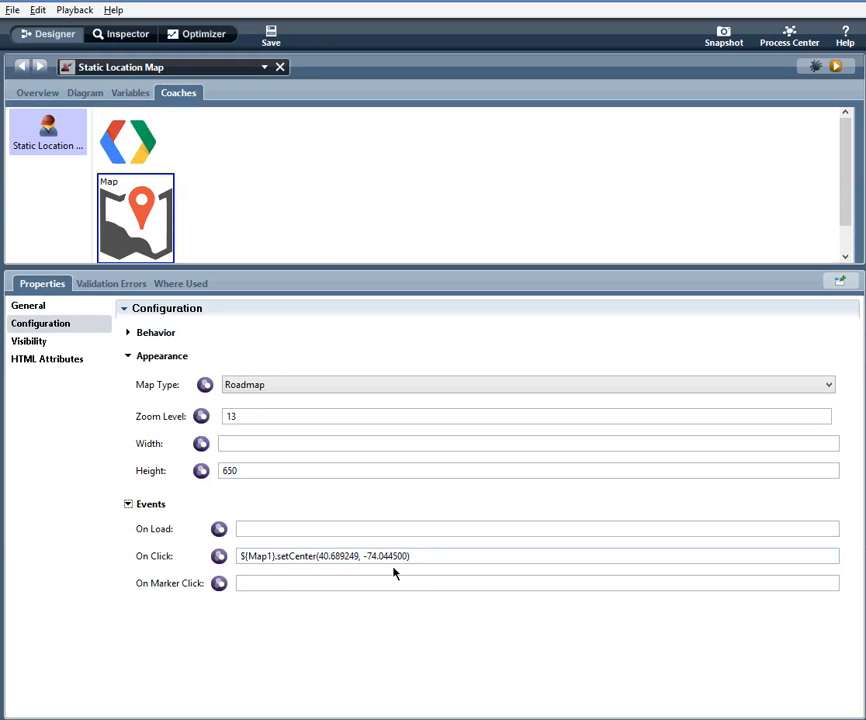
Step: Check the On Click setCenter(40.689249, -74.044500) script and the control id Map1, returning to Configuration
{"action": "left_click", "coordinate": [294, 584]}
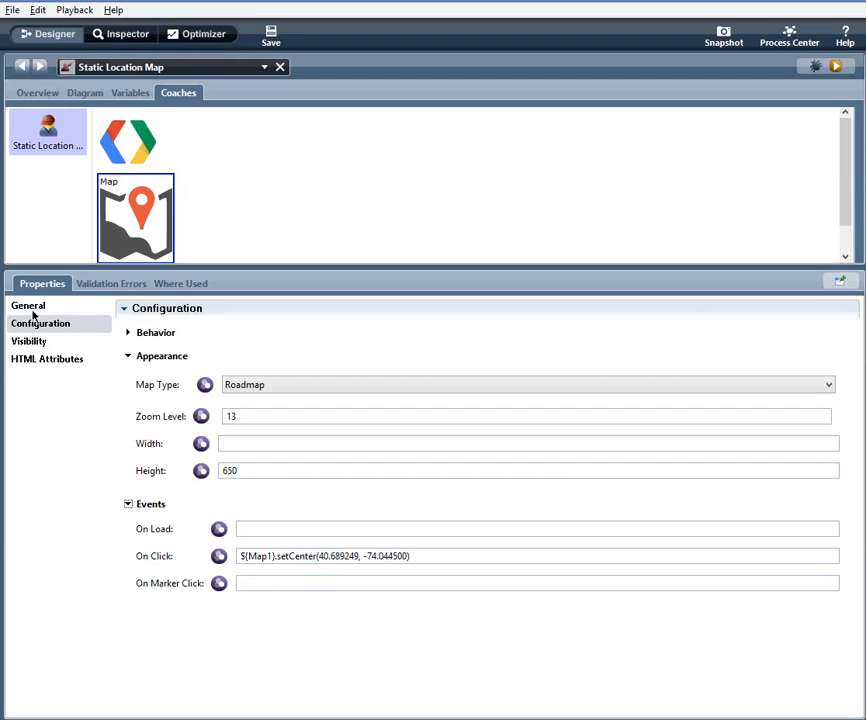
{"action": "left_click", "coordinate": [28, 304]}
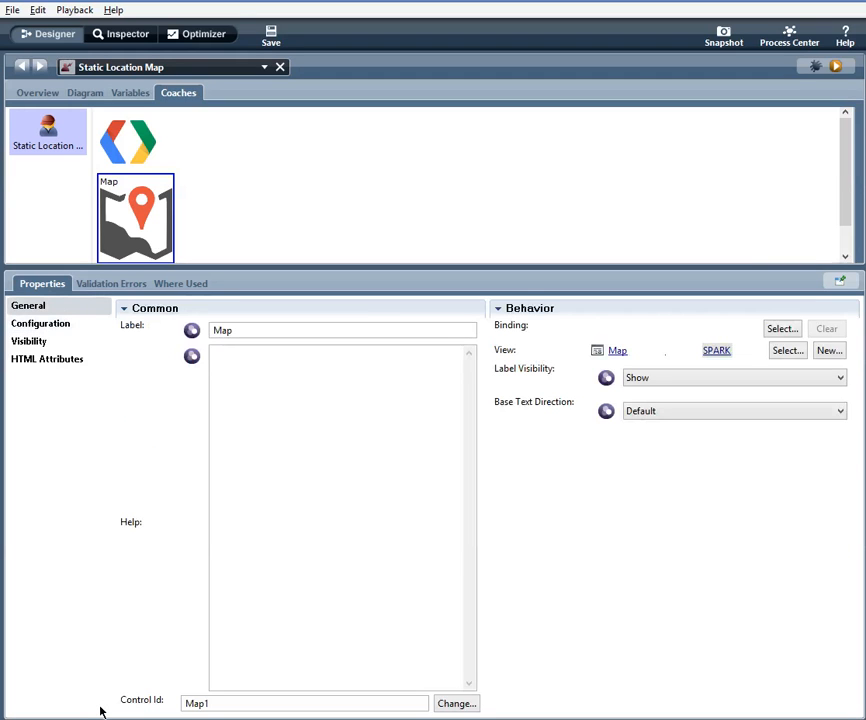
{"action": "left_click", "coordinate": [36, 324]}
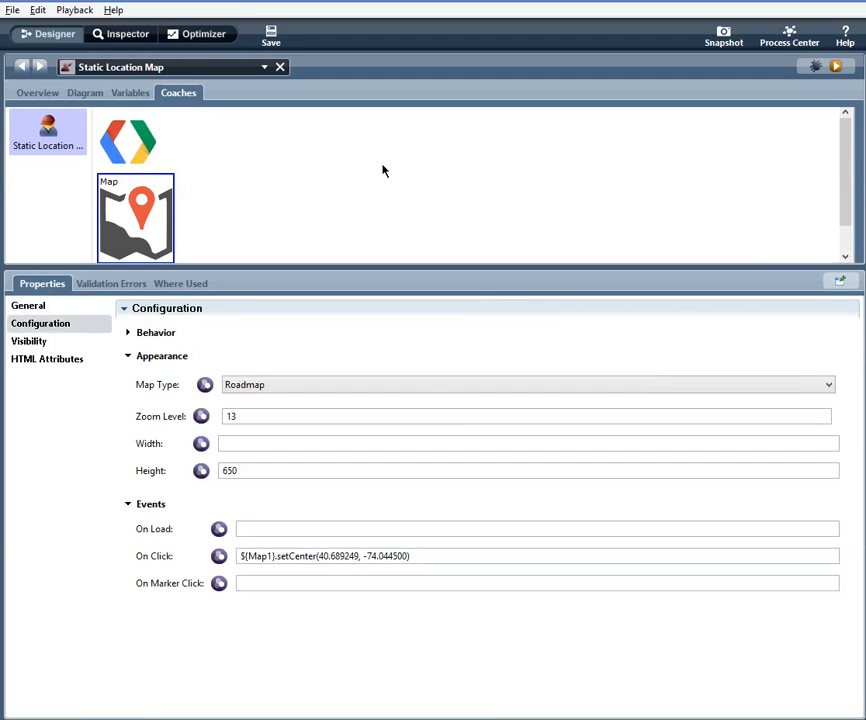
Step: Run the coach in Firefox, dismiss the API loaded alert and view the recentered map as satellite imagery
{"action": "left_click", "coordinate": [838, 68]}
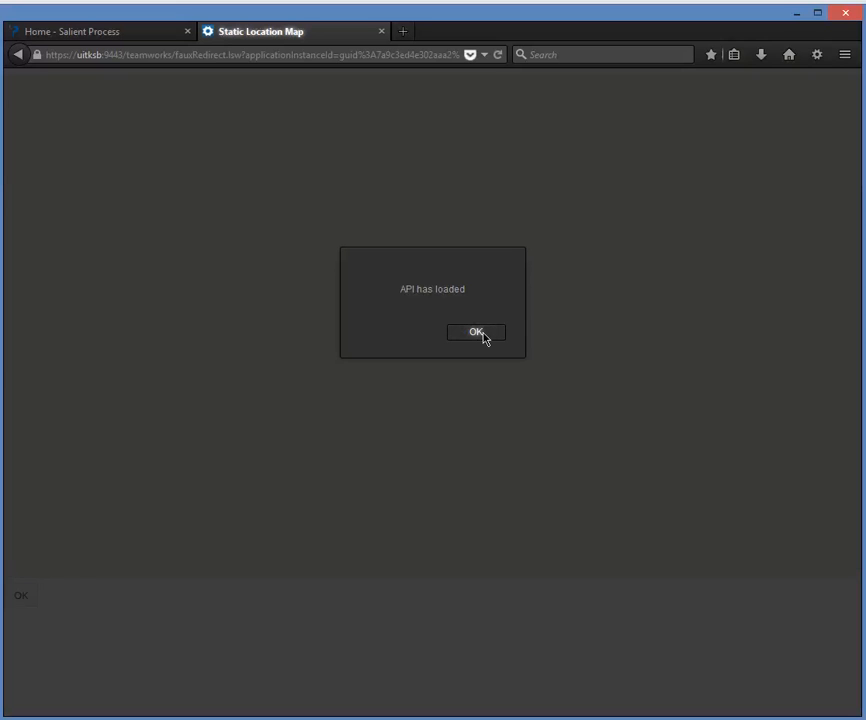
{"action": "left_click", "coordinate": [476, 332]}
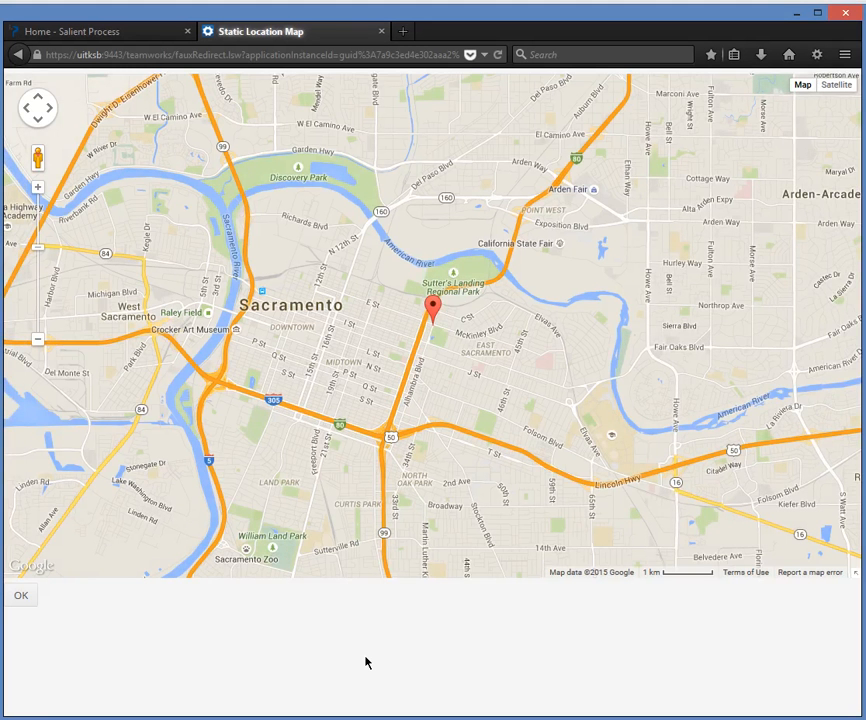
{"action": "mouse_move", "coordinate": [458, 448]}
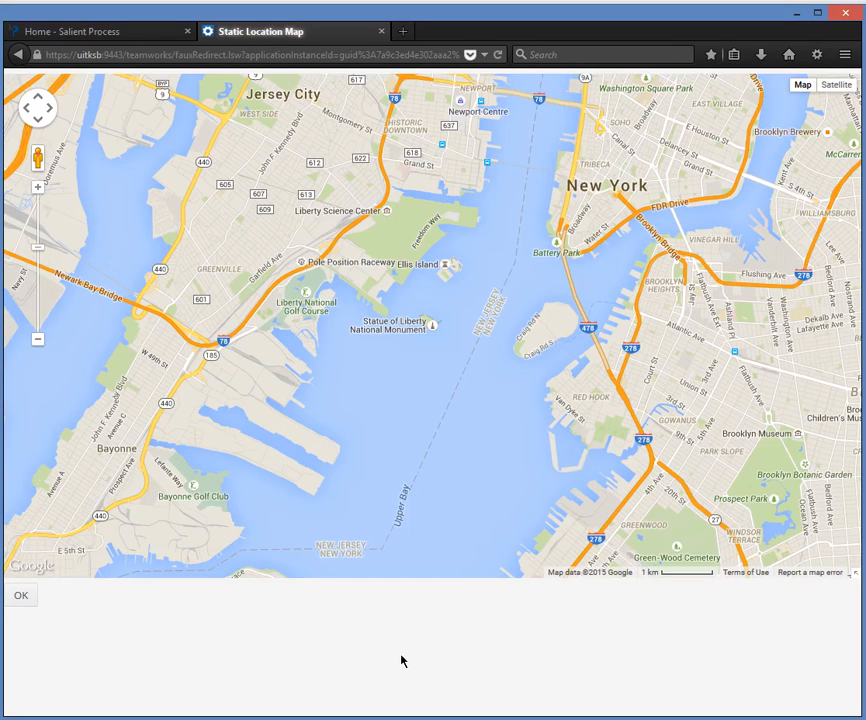
{"action": "mouse_move", "coordinate": [820, 100]}
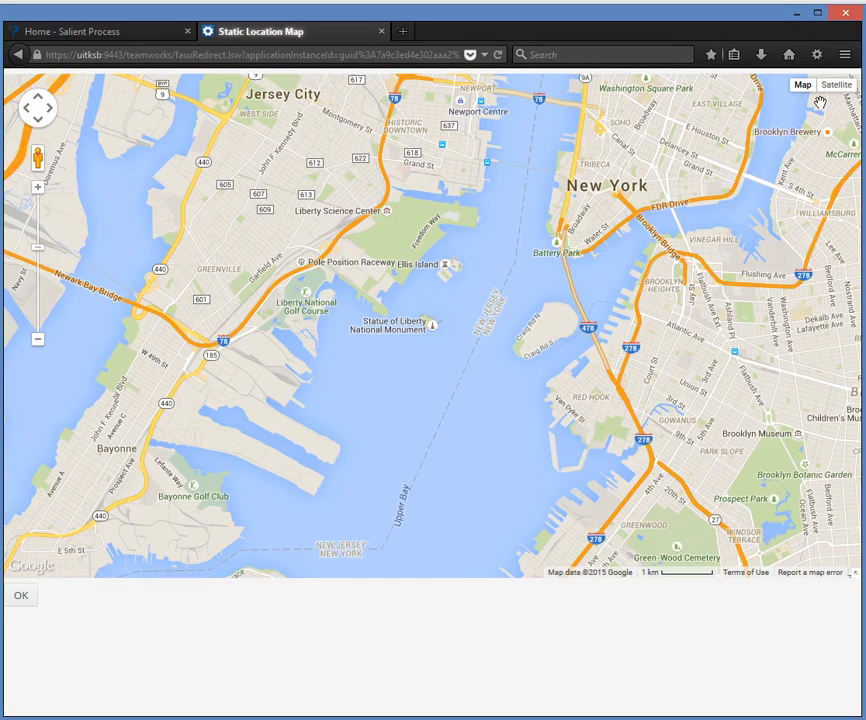
{"action": "mouse_move", "coordinate": [840, 92]}
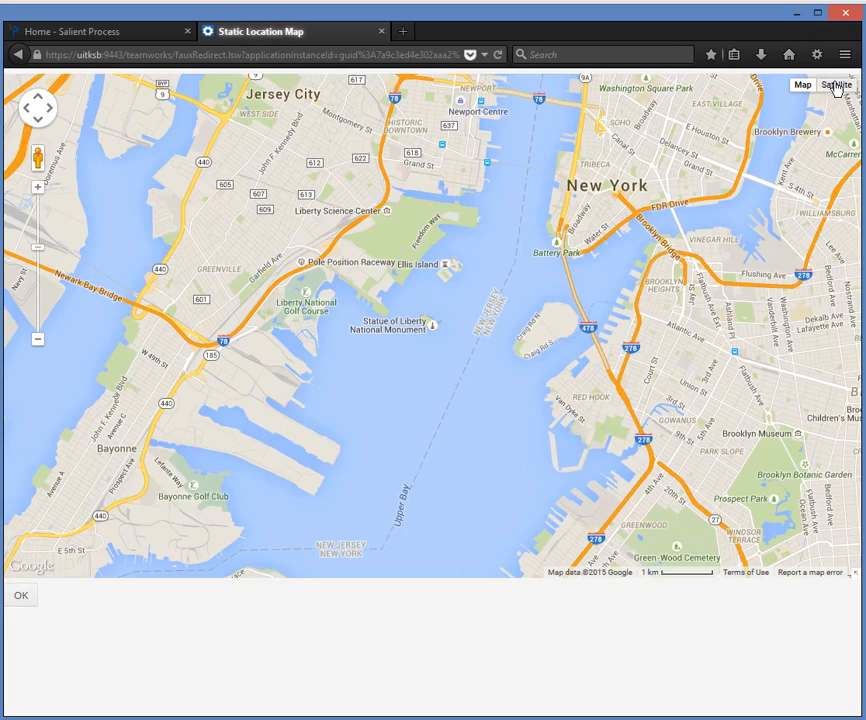
{"action": "left_click", "coordinate": [838, 84]}
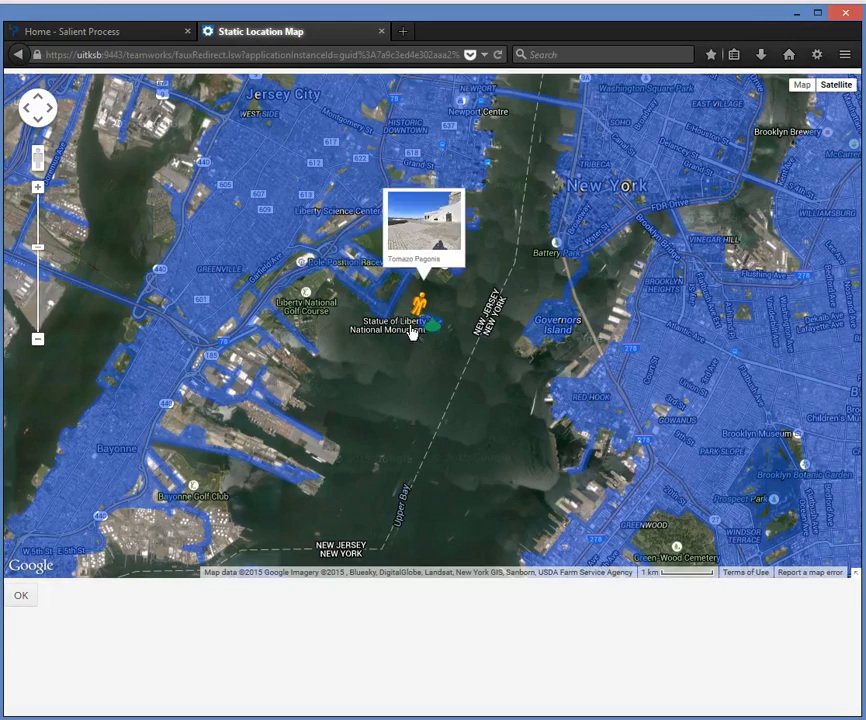
{"action": "left_click", "coordinate": [424, 224]}
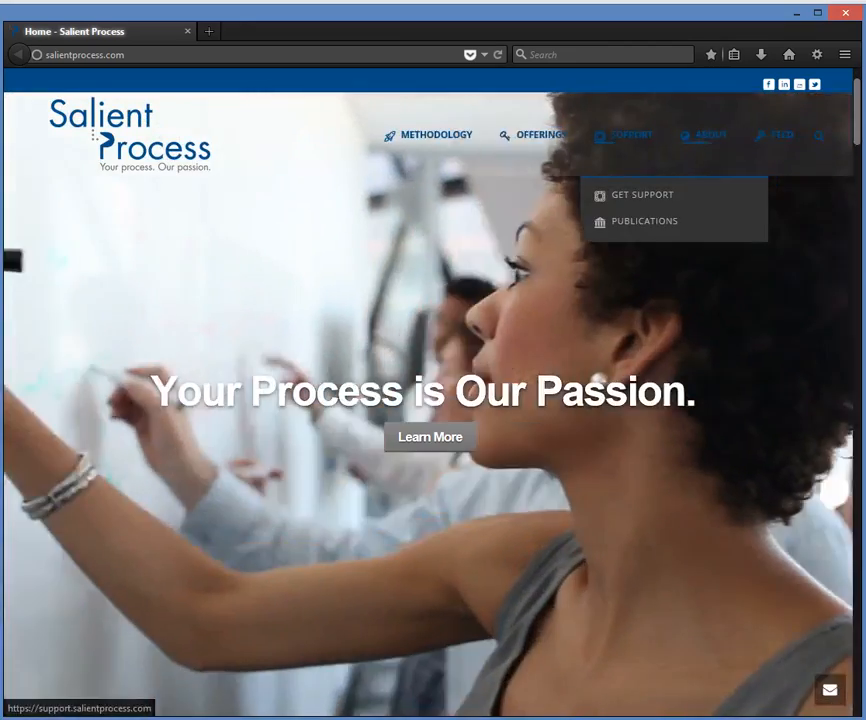
Step: Go to Get Support on the Salient Process site and choose Learn More About SPARK Toolkits
{"action": "left_click", "coordinate": [642, 194]}
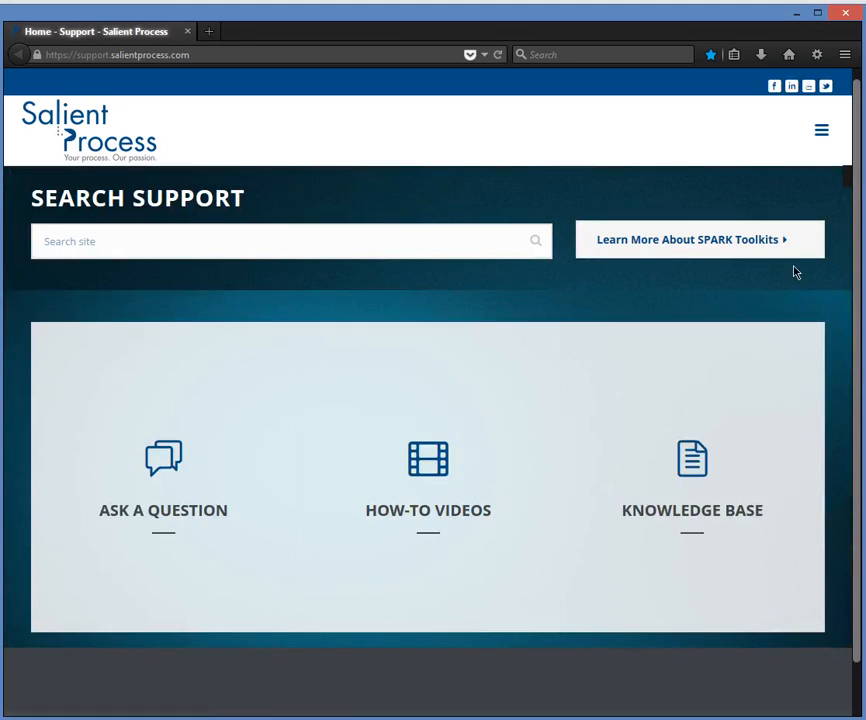
{"action": "left_click", "coordinate": [700, 240]}
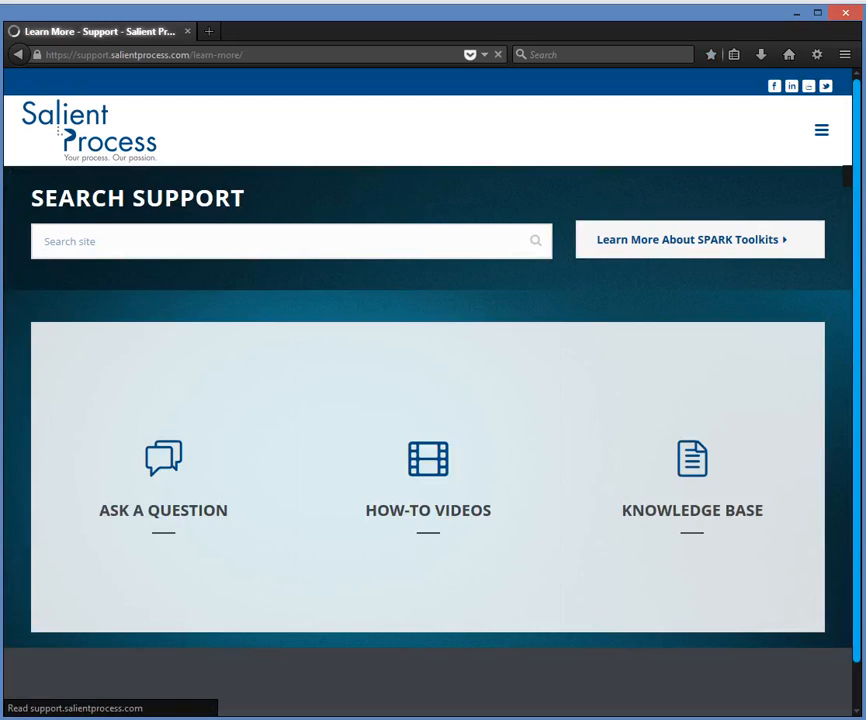
{"action": "left_click", "coordinate": [700, 240]}
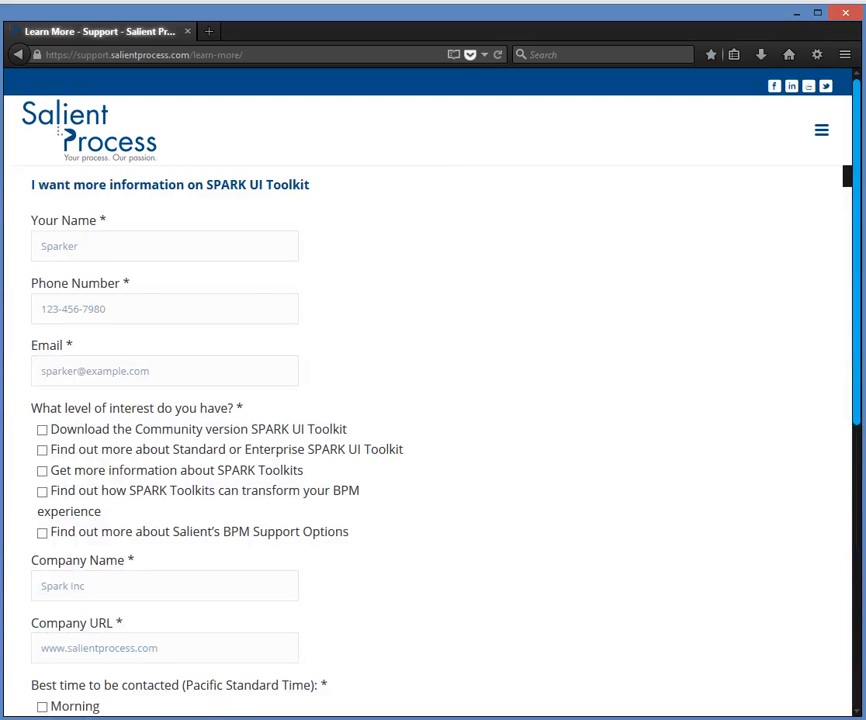
{"action": "mouse_move", "coordinate": [252, 128]}
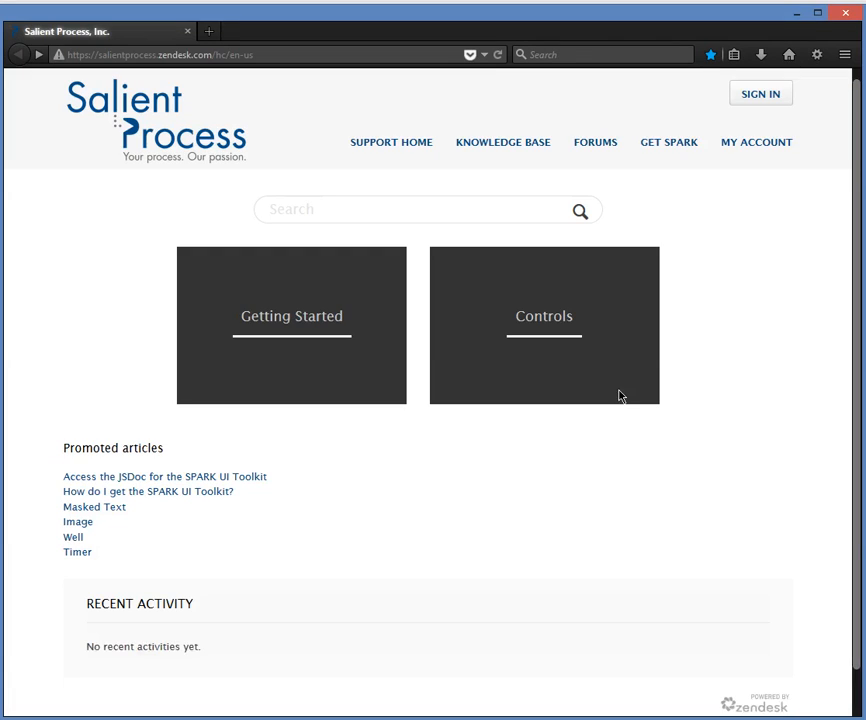
Step: Browse the Controls category to Mobile and read the Map & Google API (Static Location) article
{"action": "left_click", "coordinate": [544, 316]}
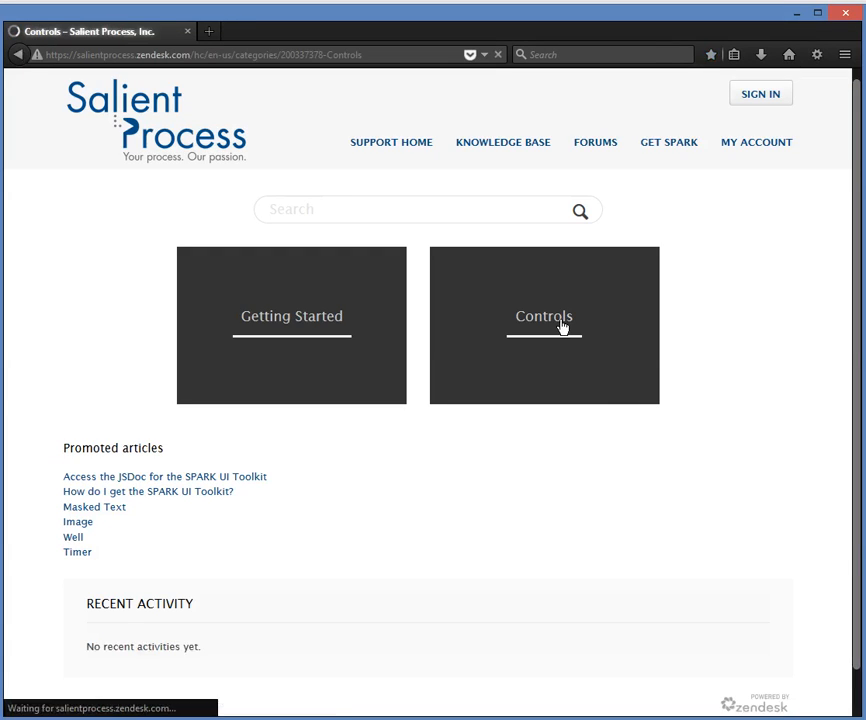
{"action": "left_click", "coordinate": [544, 316]}
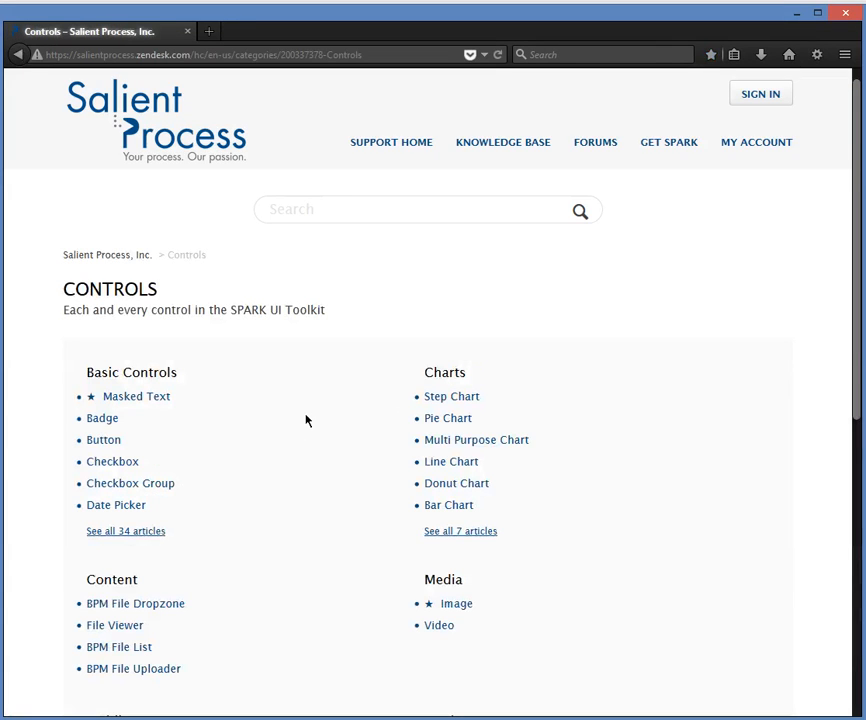
{"action": "scroll", "scroll_direction": "down", "scroll_amount": 3}
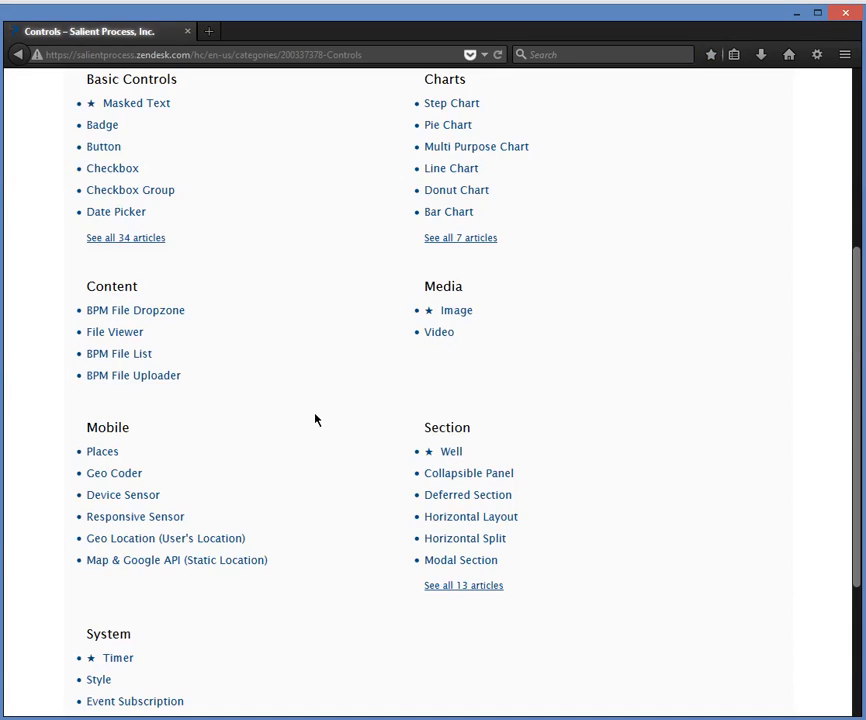
{"action": "scroll", "scroll_direction": "down", "scroll_amount": 3}
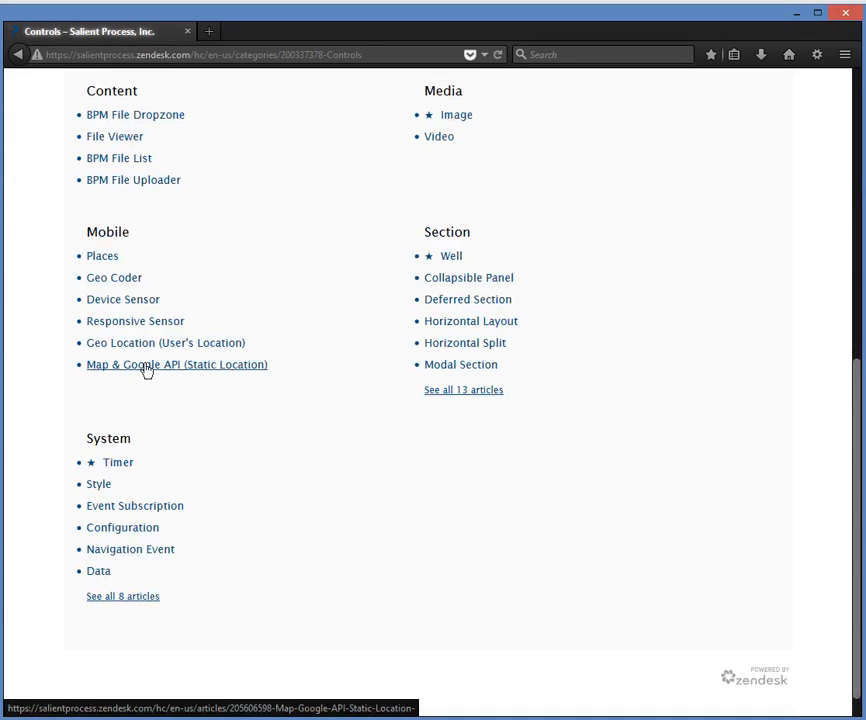
{"action": "left_click", "coordinate": [176, 364]}
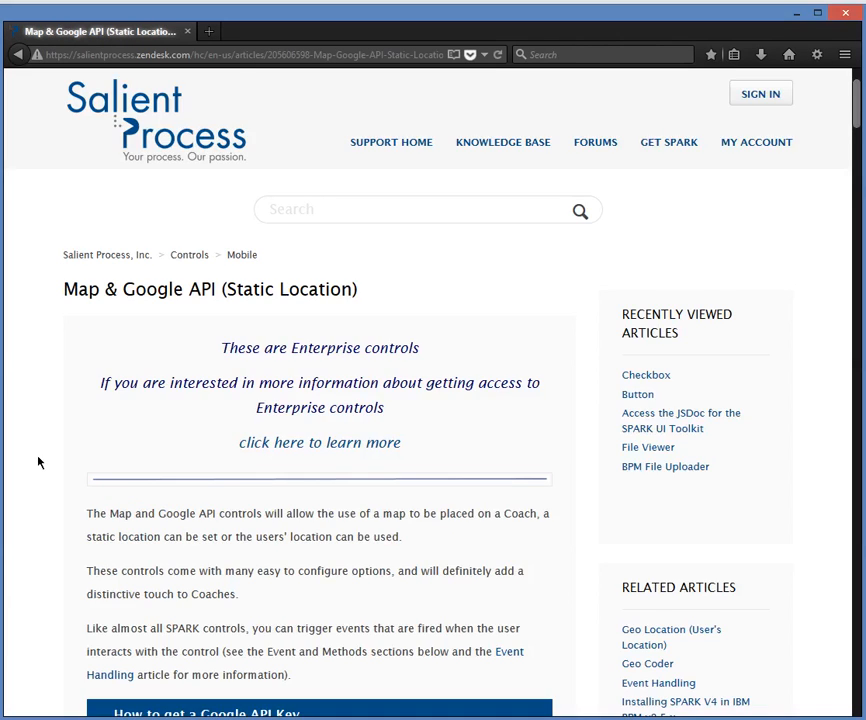
{"action": "scroll", "scroll_direction": "down", "scroll_amount": 3}
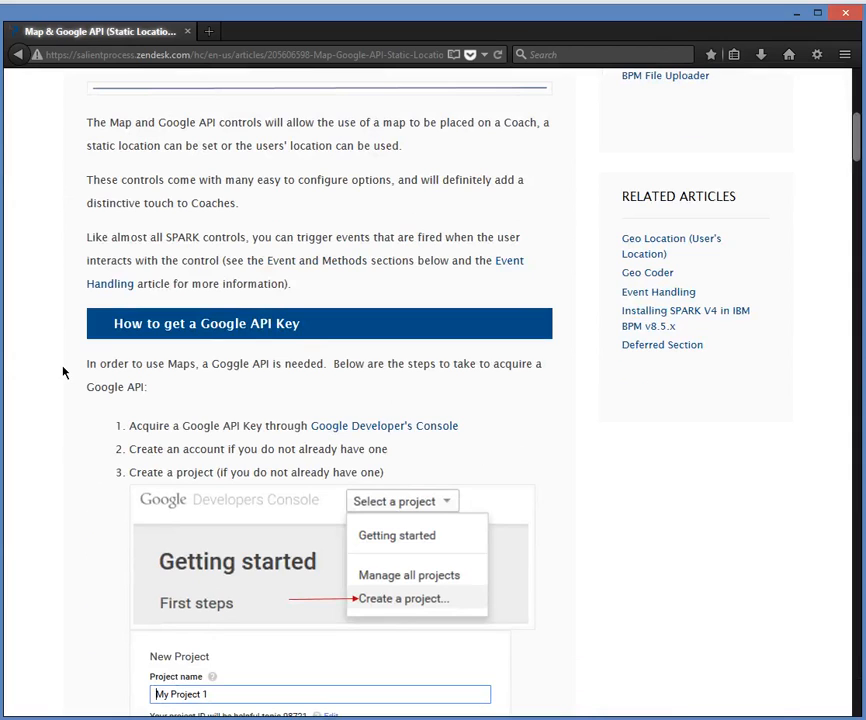
Step: Return to the knowledge base home and bring up the Getting Started articles
{"action": "left_click", "coordinate": [26, 54]}
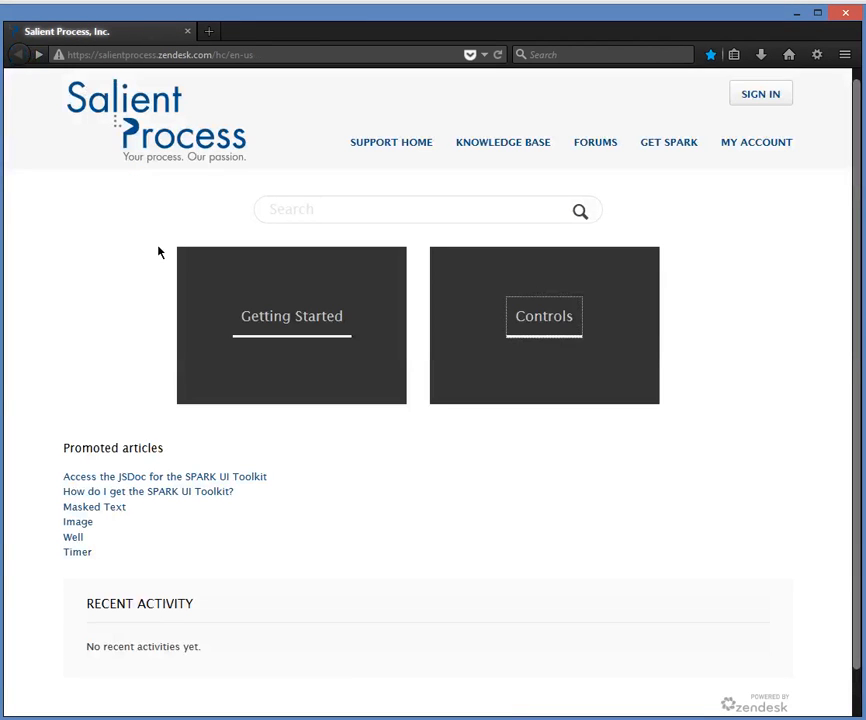
{"action": "left_click", "coordinate": [292, 316]}
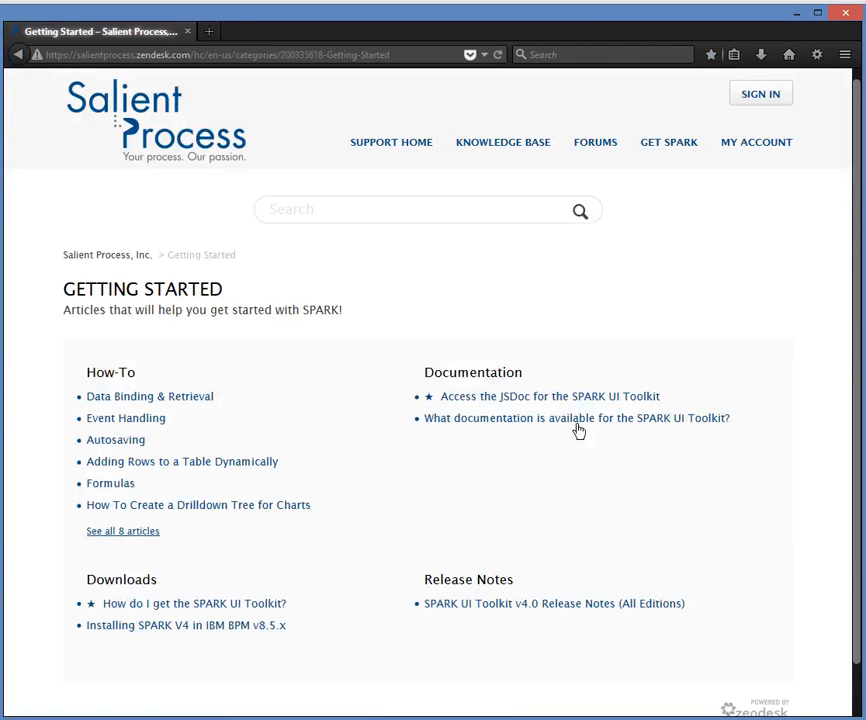